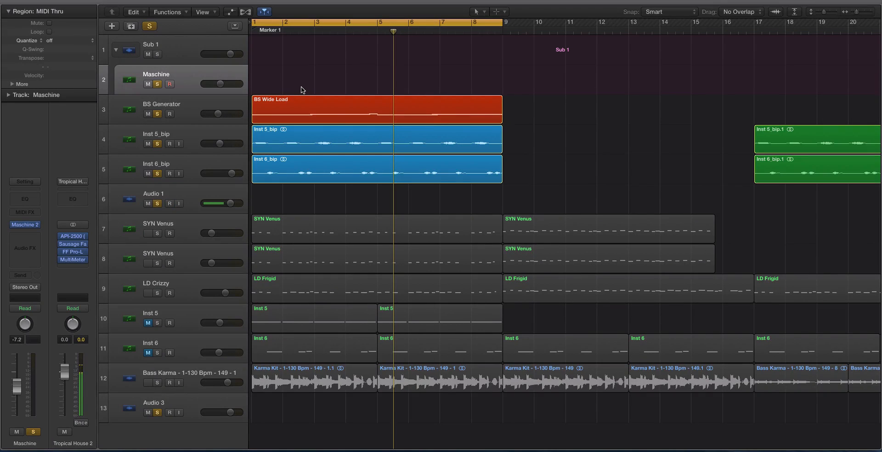
- Create a new Drummer track so its regions and the Drummer Editor appear
click(169, 203)
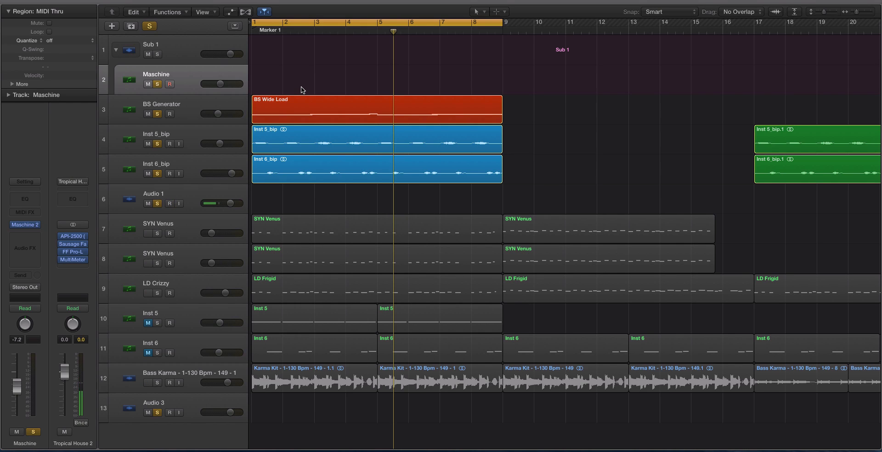
click(169, 203)
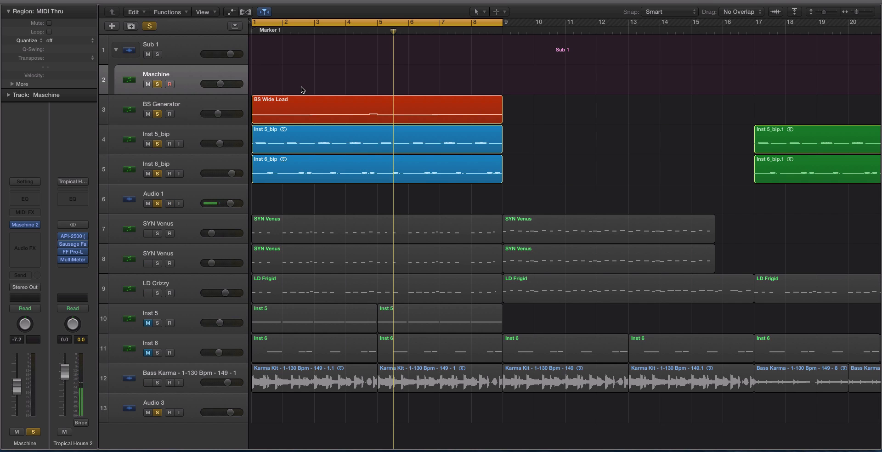
click(169, 204)
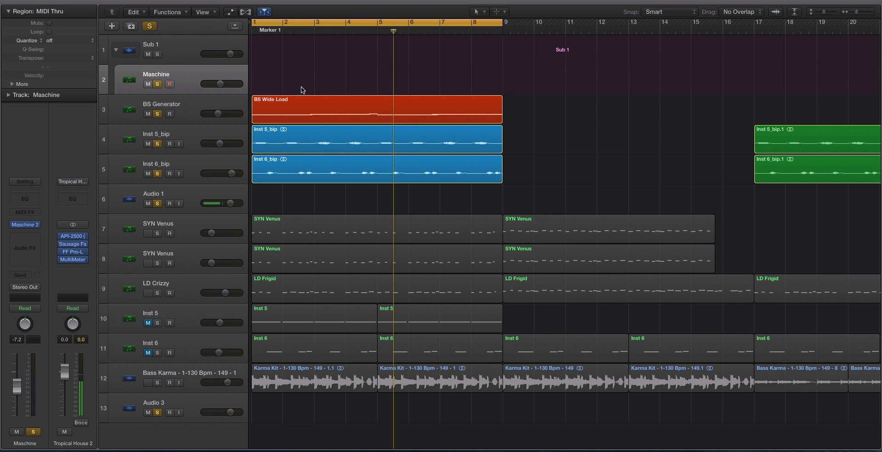
mouse_move(229, 50)
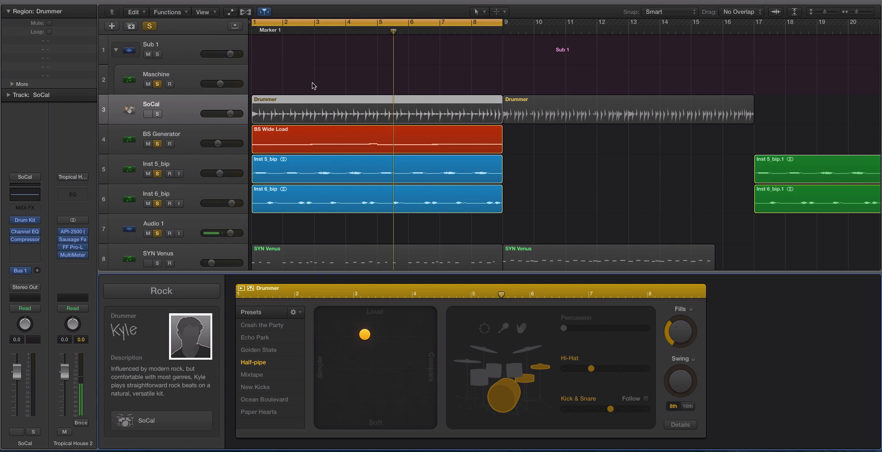
- Change the drummer genre via Electronic to Hip Hop, landing on Dez with the Trap Door kit
click(161, 290)
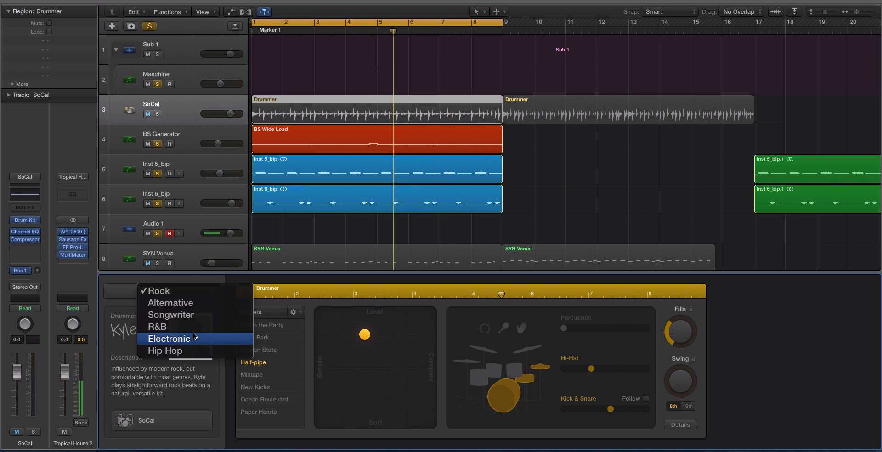
click(168, 338)
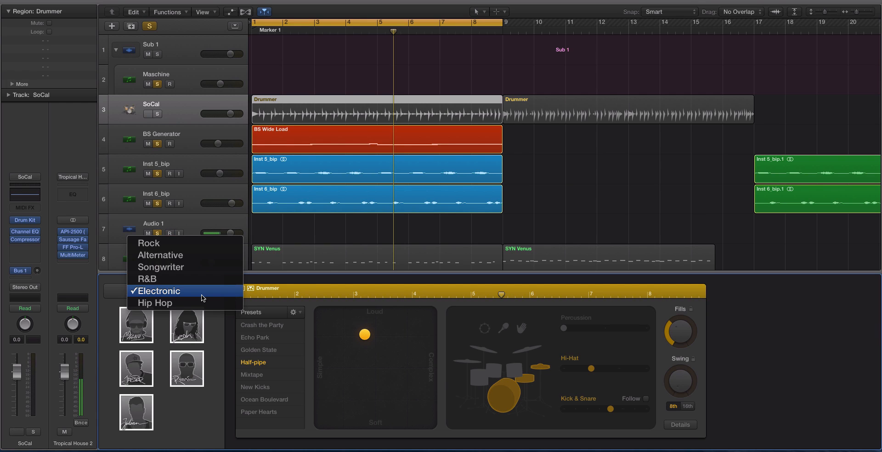
click(154, 302)
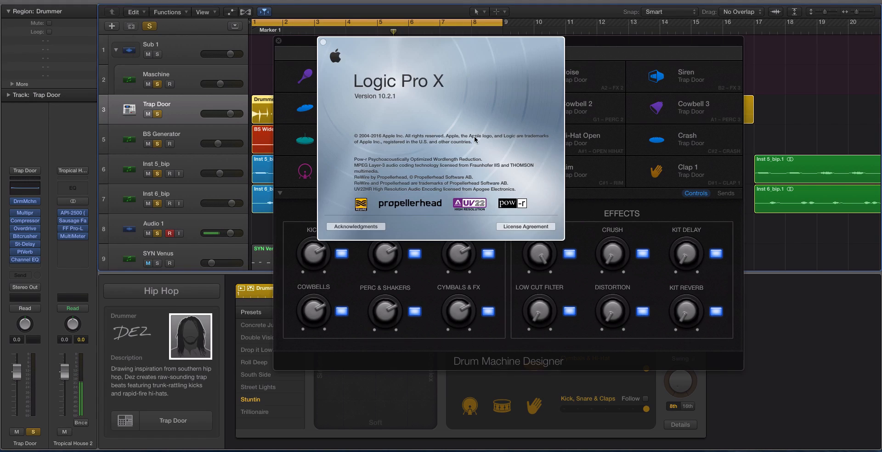
- Mute the kick and move the XY puck toward a simple, moderately loud groove
click(278, 40)
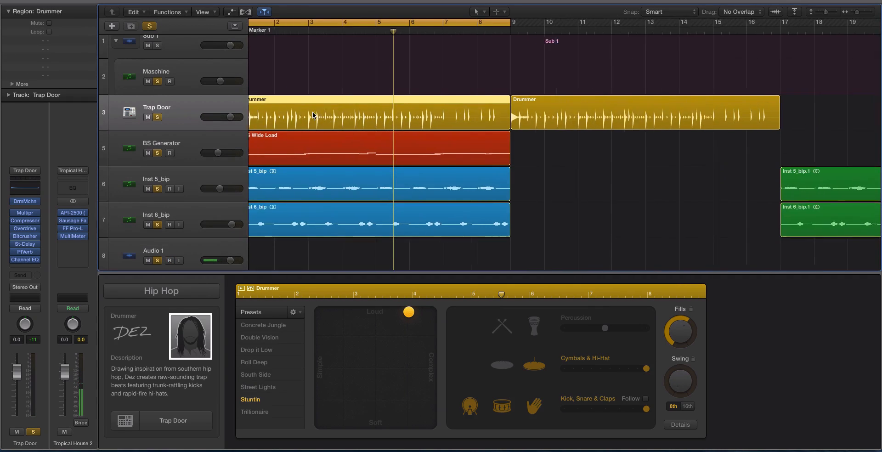
drag(409, 312, 377, 330)
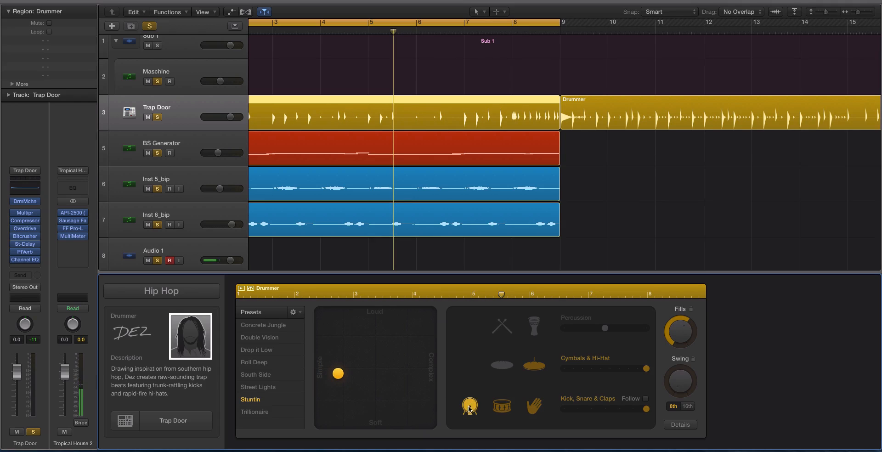
click(470, 405)
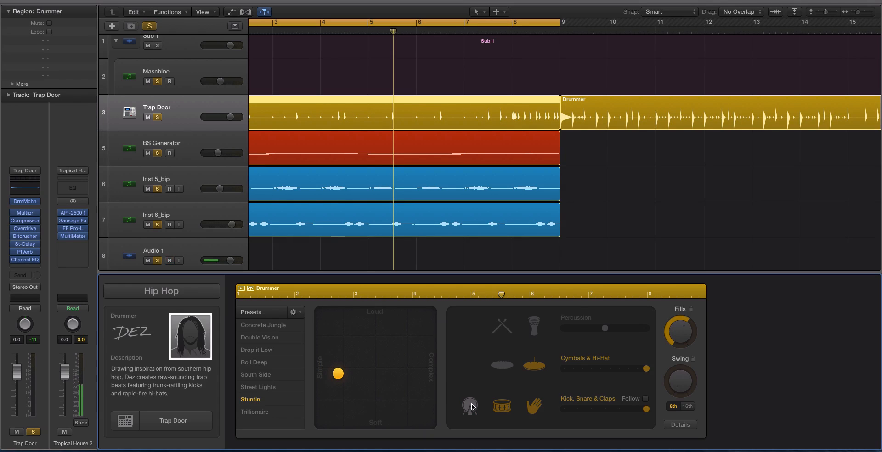
drag(337, 373, 366, 408)
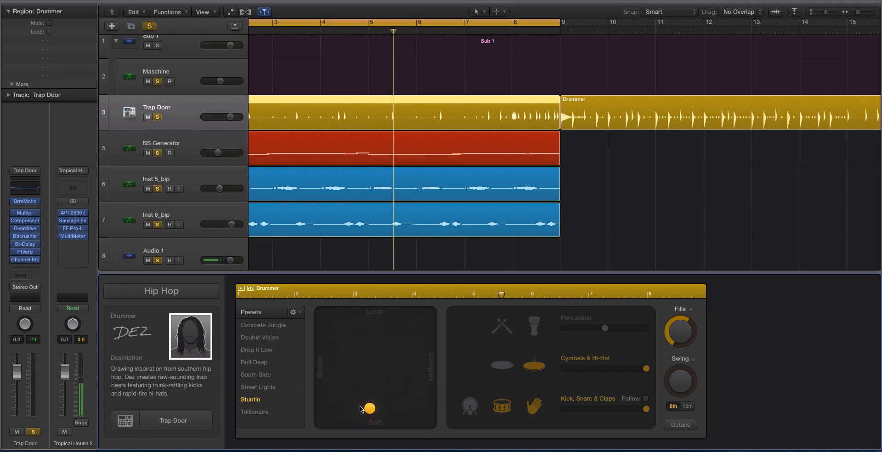
drag(366, 408, 326, 368)
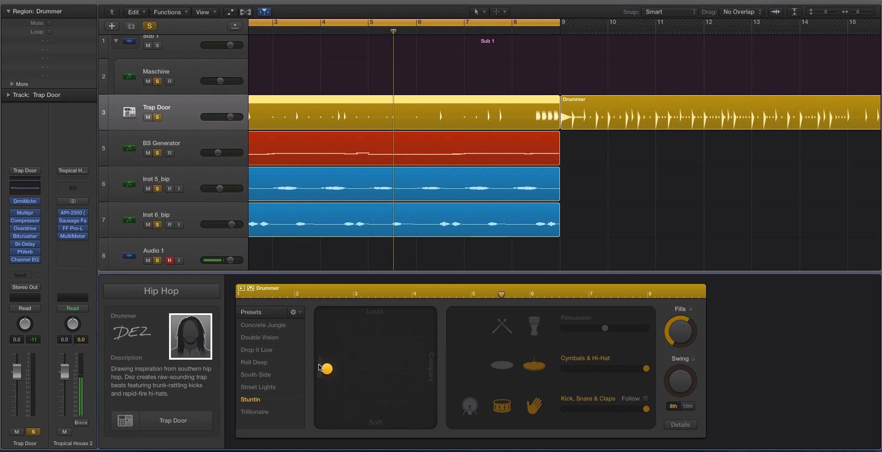
drag(327, 368, 347, 356)
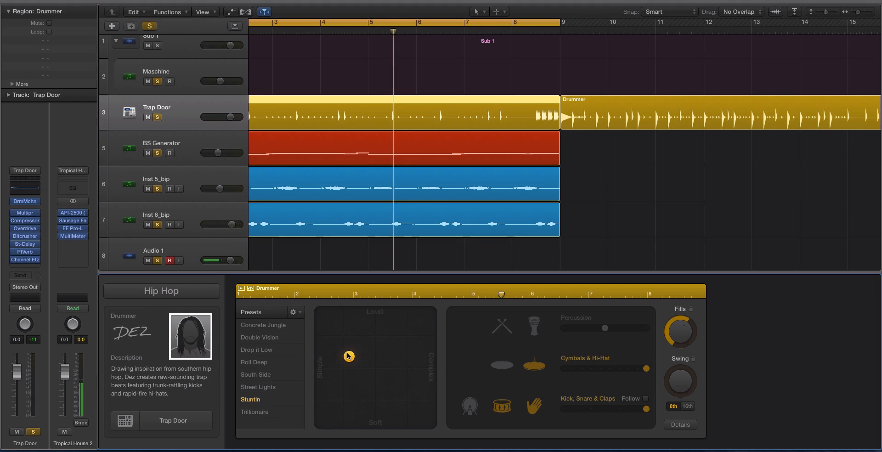
drag(349, 356, 338, 351)
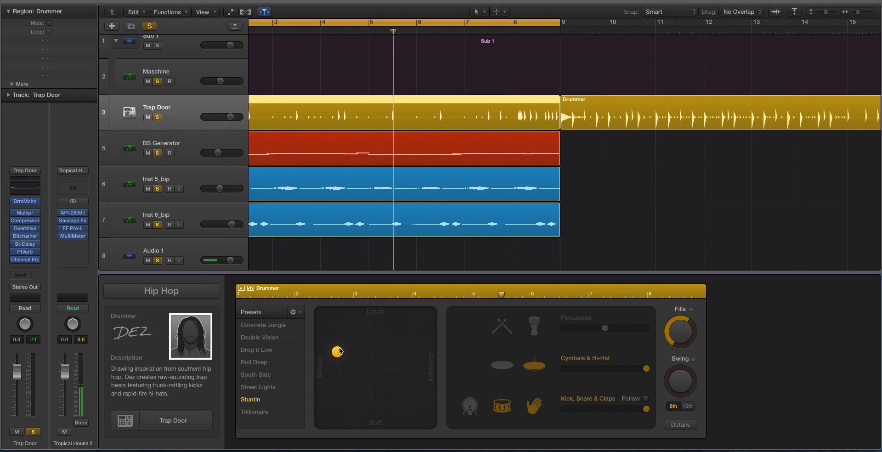
mouse_move(440, 132)
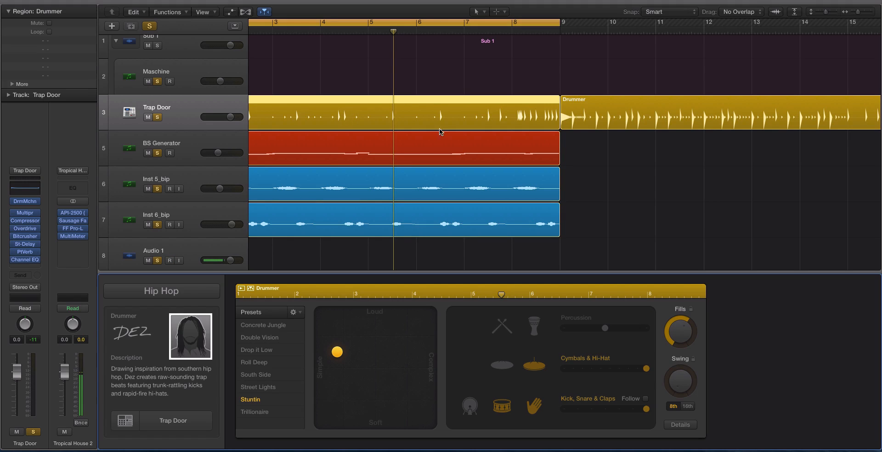
- Step through Dez's presets to settle on the Stuntin beat
click(169, 260)
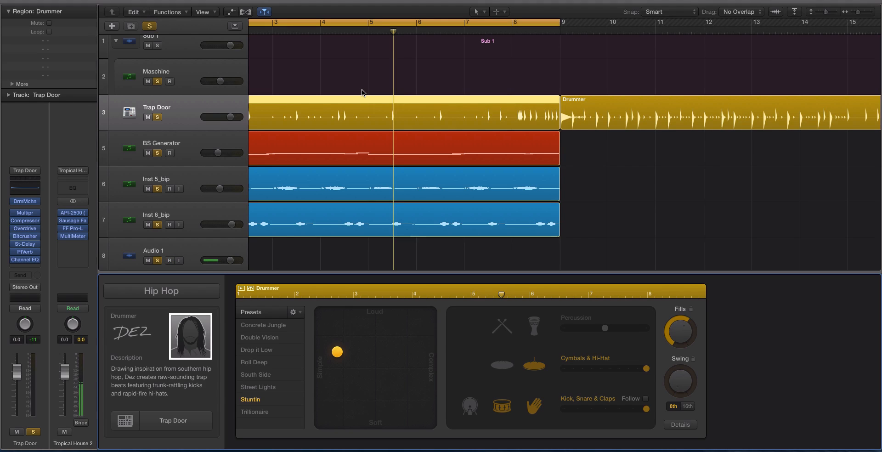
click(169, 260)
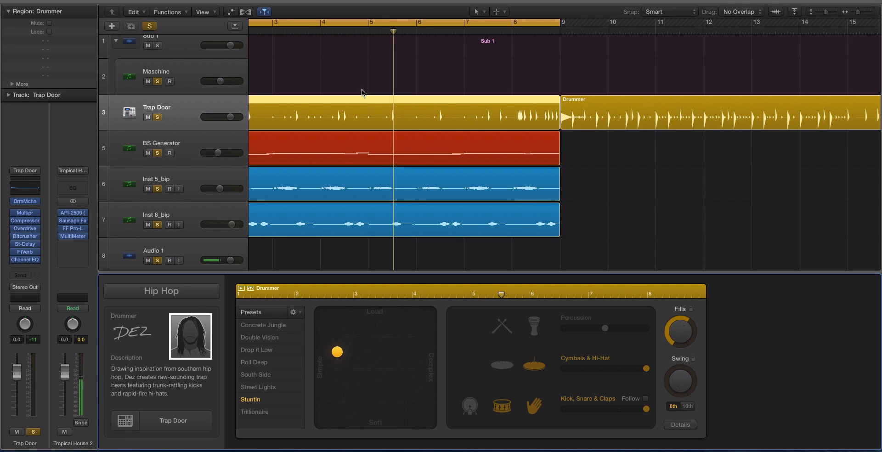
click(169, 260)
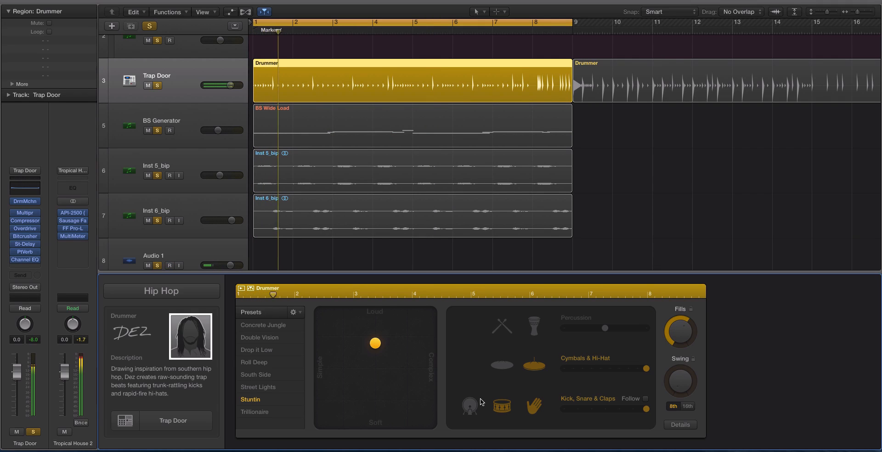
- Restore the kick, set the Trap Door track volume near 0 dB and close the pad window
click(469, 405)
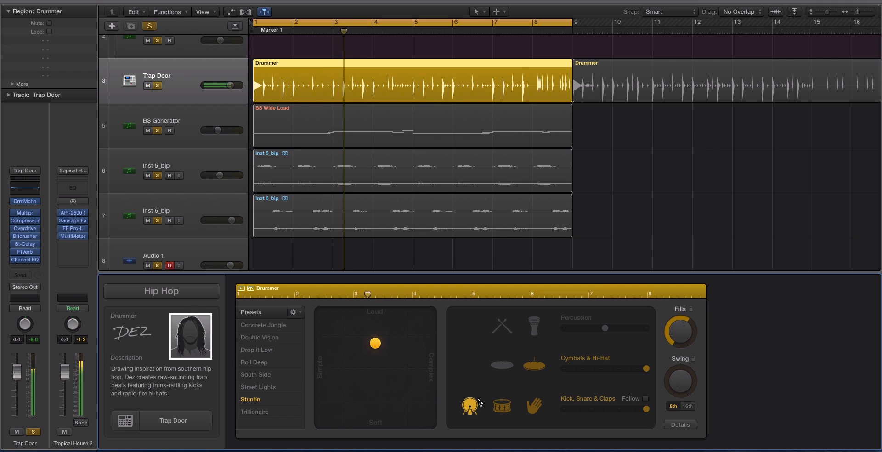
drag(214, 85, 231, 85)
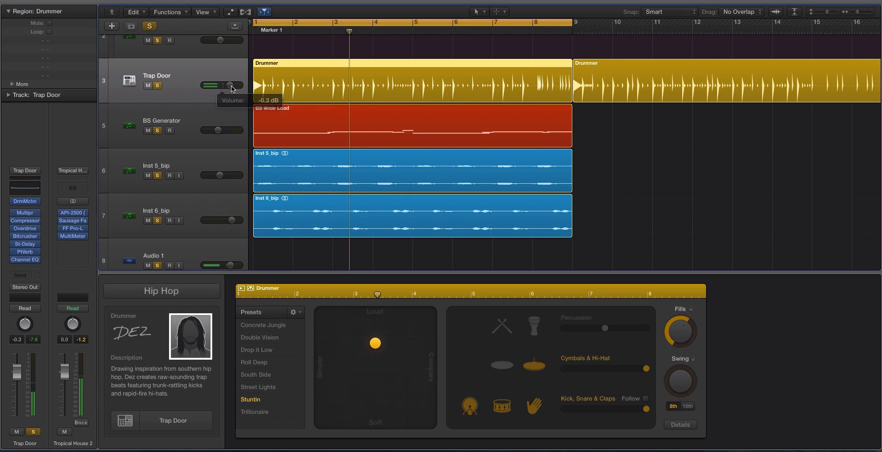
drag(218, 85, 230, 85)
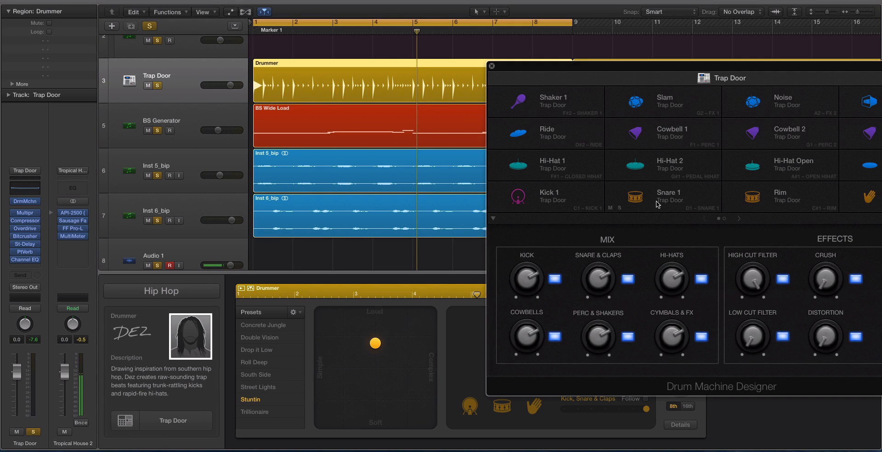
click(491, 66)
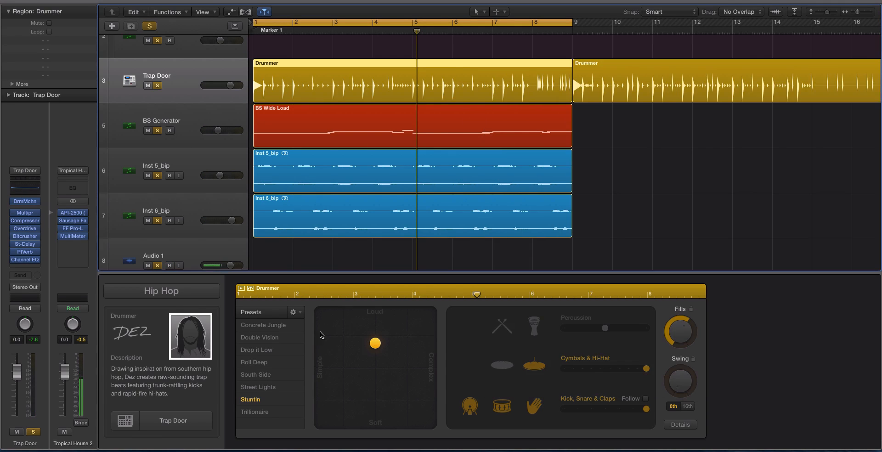
mouse_move(326, 89)
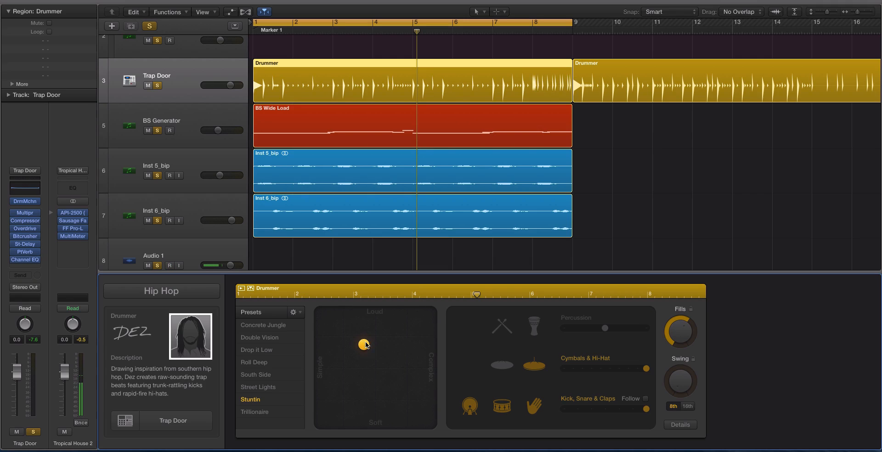
- Fine-tune the pattern's loudness and complexity, keeping only the first eight-bar region
drag(365, 344, 373, 317)
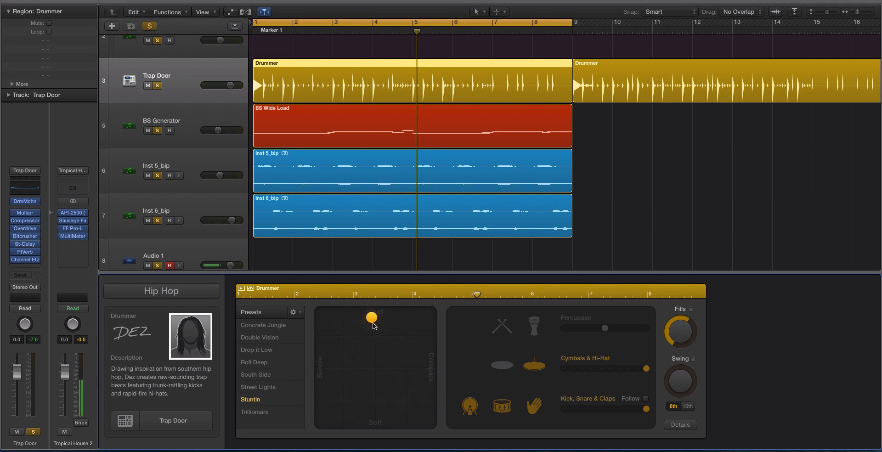
drag(371, 318, 378, 337)
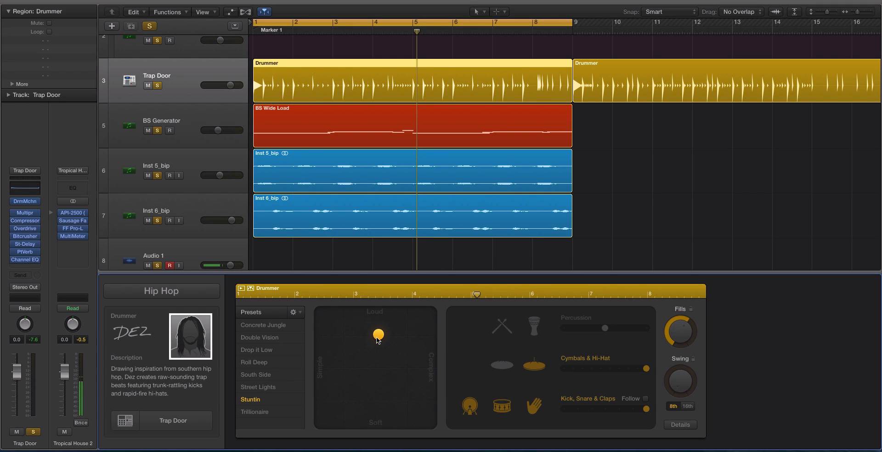
drag(377, 333, 370, 361)
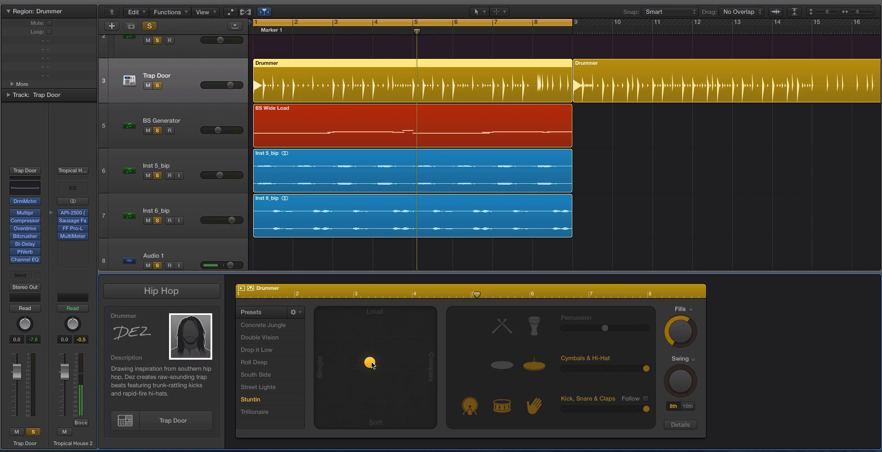
drag(370, 361, 377, 312)
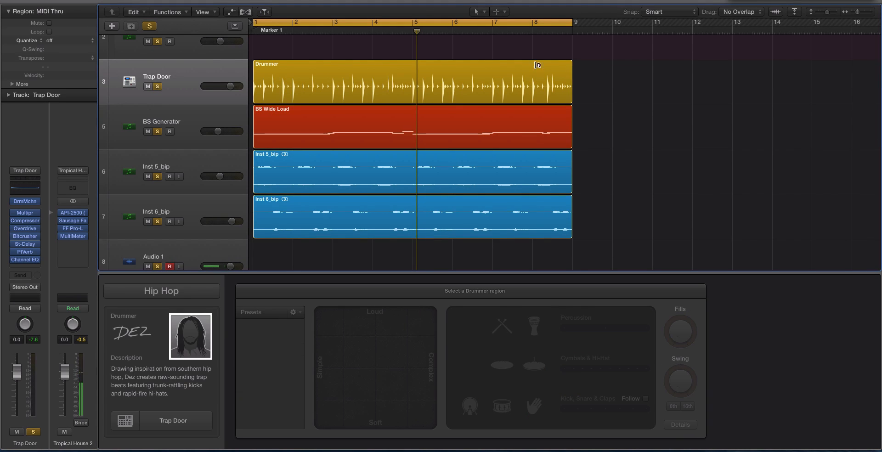
- Export the selected Drummer region as a MIDI file named ESW Tut Hip Hop
click(394, 82)
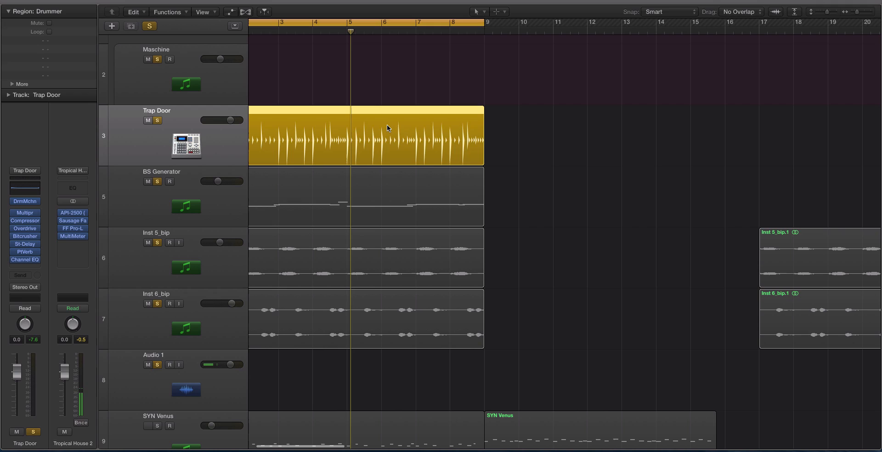
right_click(387, 127)
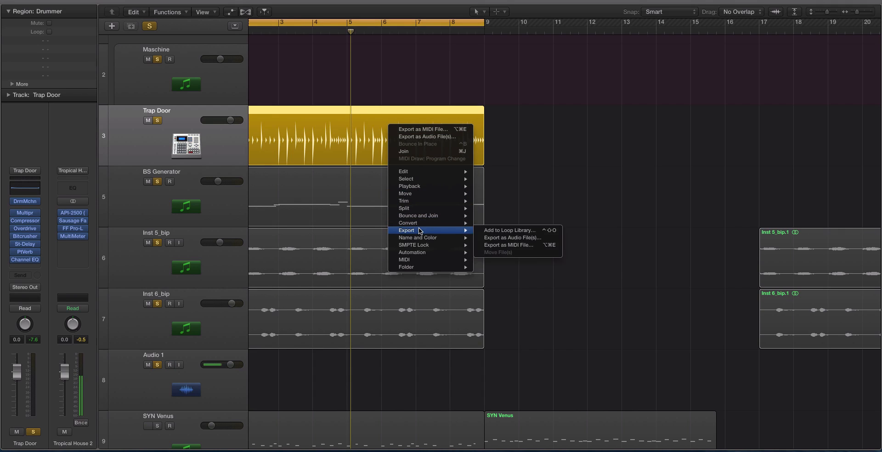
mouse_move(512, 237)
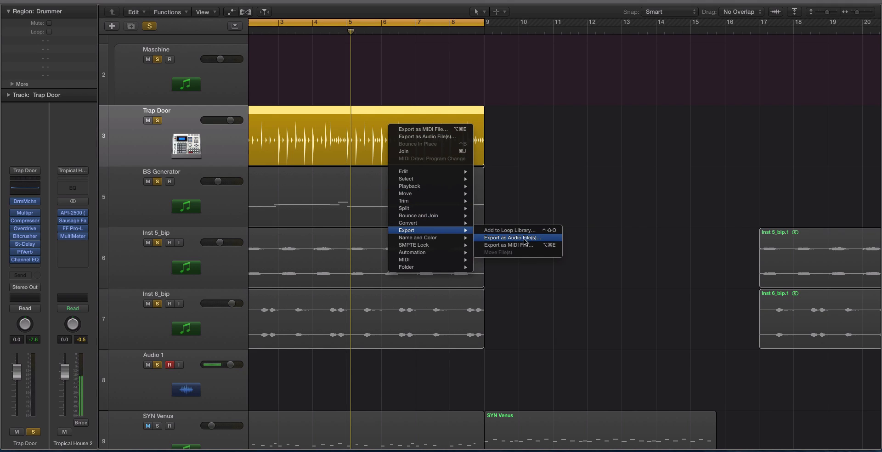
click(508, 244)
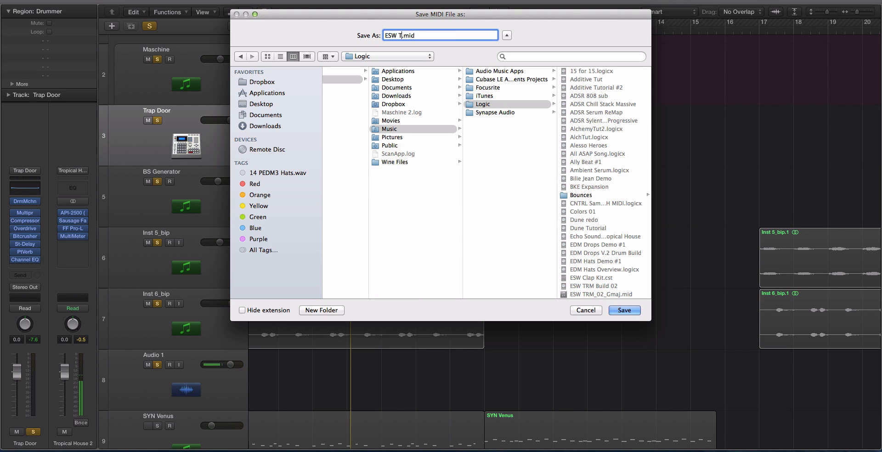
text(ut Hip Ho)
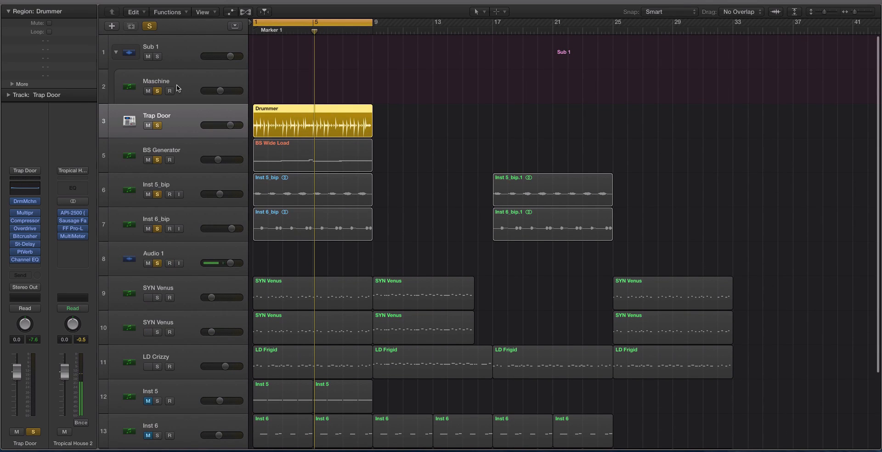
- Open the Trap Door kit, pick Kick 1 and bring up its Ultrabeat instrument
click(170, 263)
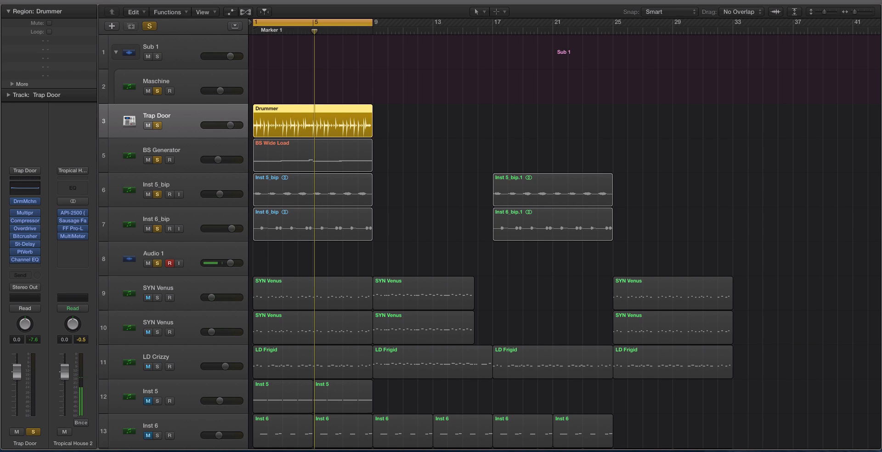
click(24, 201)
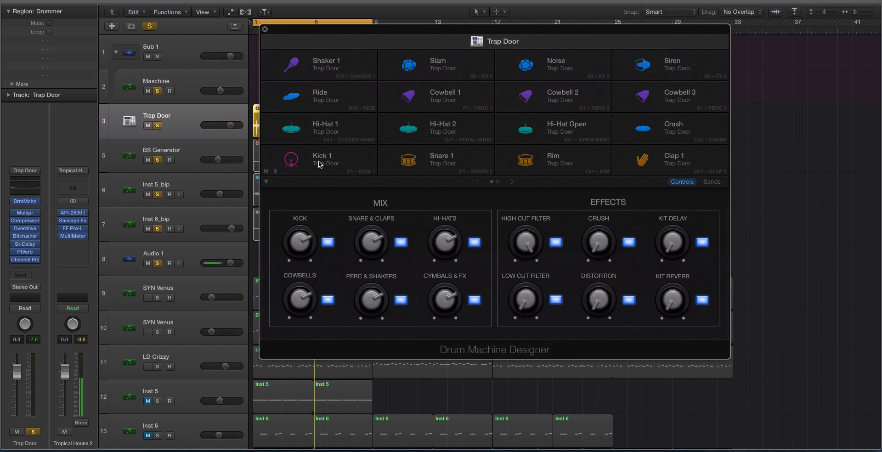
click(319, 159)
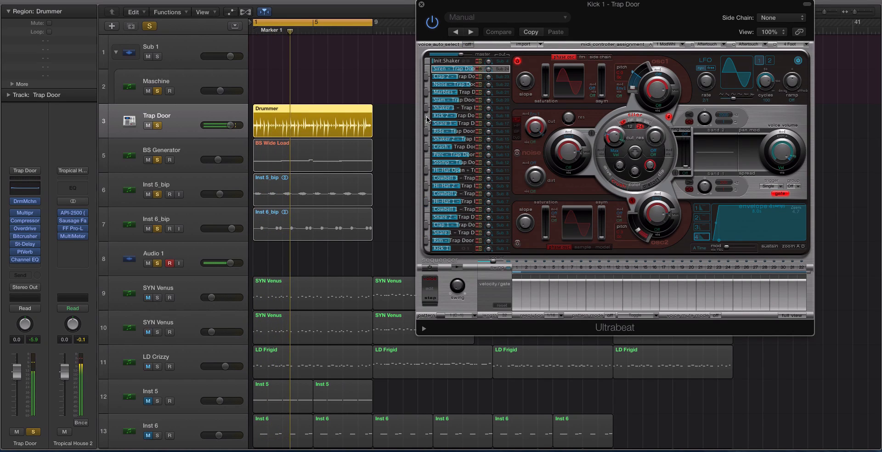
click(442, 248)
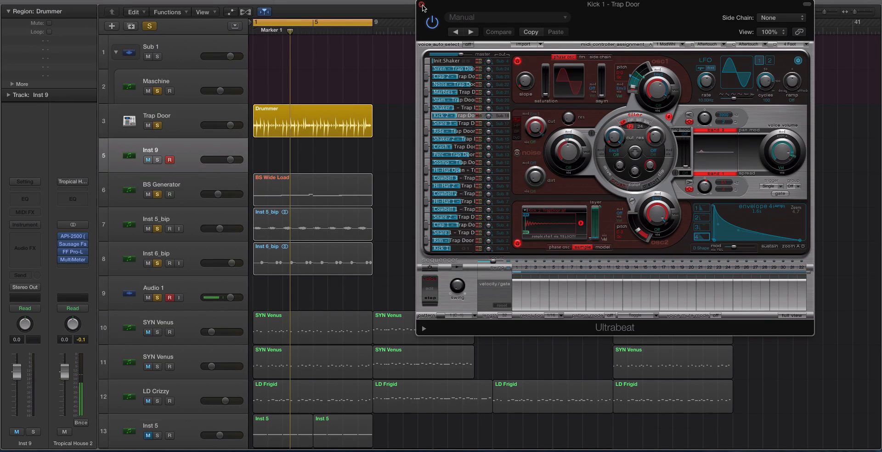
- Save the Ultrabeat kit as a new setting named ESW TUT KIT
click(505, 16)
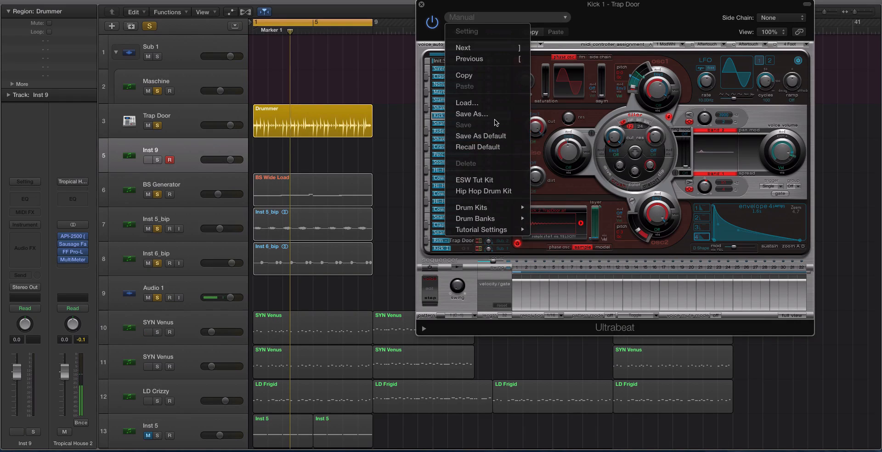
click(472, 114)
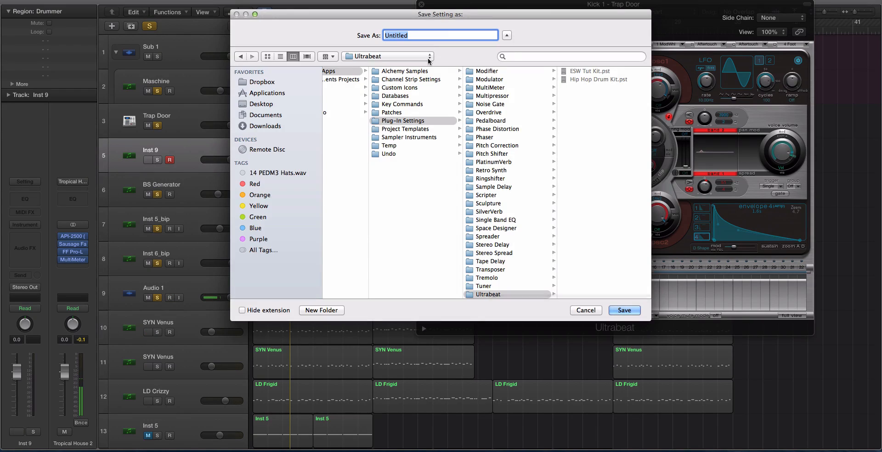
text(ES)
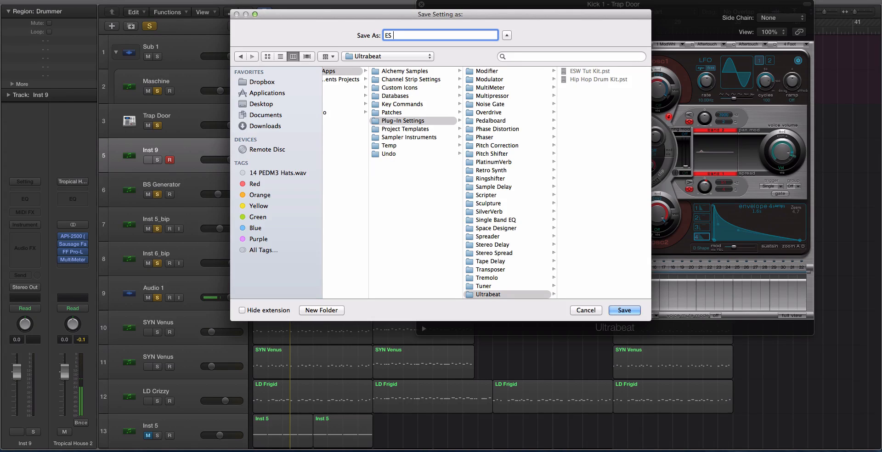
text(ESW TUT)
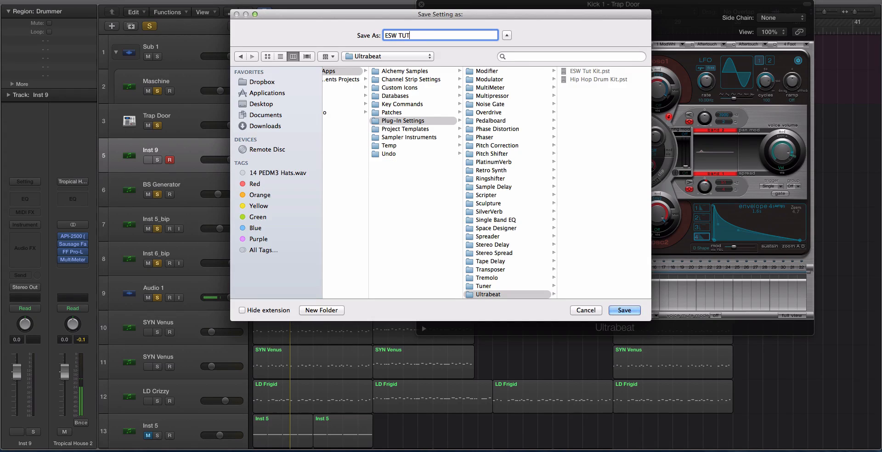
text(KIT)
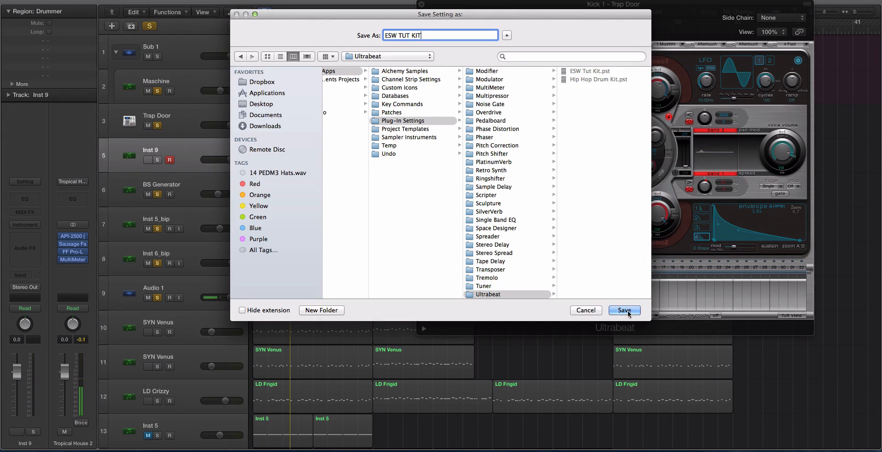
click(624, 309)
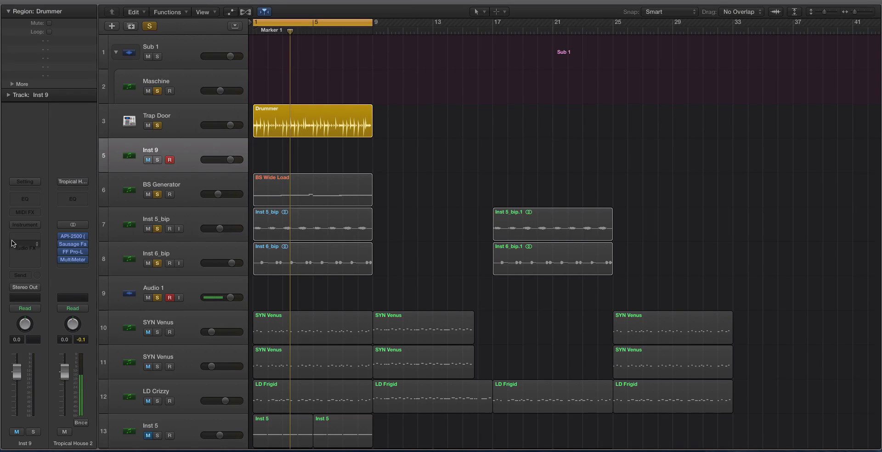
- Load ESW TUT KIT in Inst 9's Ultrabeat and open the Drummer region's notes in the piano roll
click(24, 224)
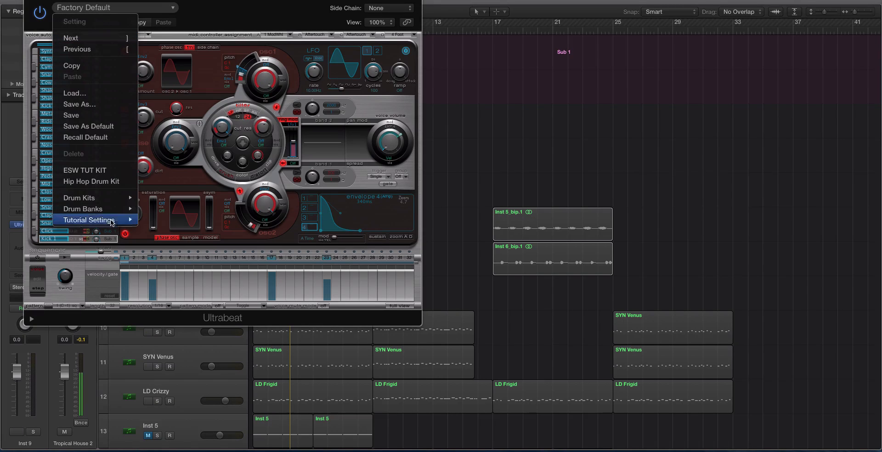
click(84, 170)
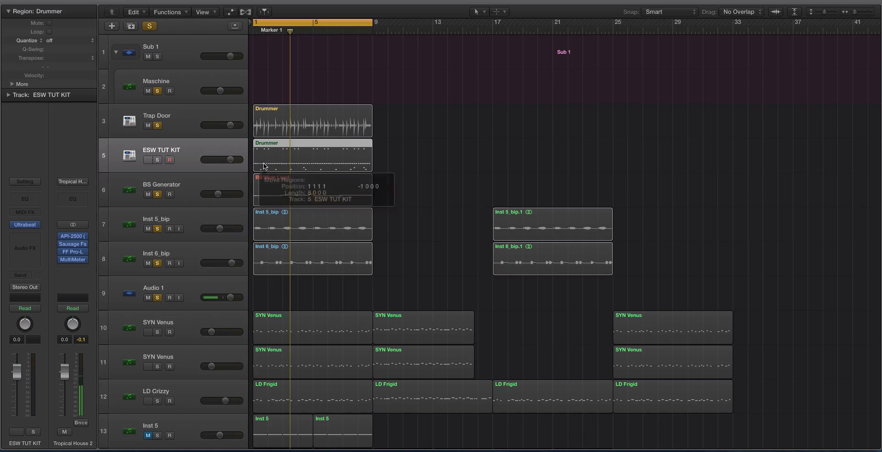
click(156, 116)
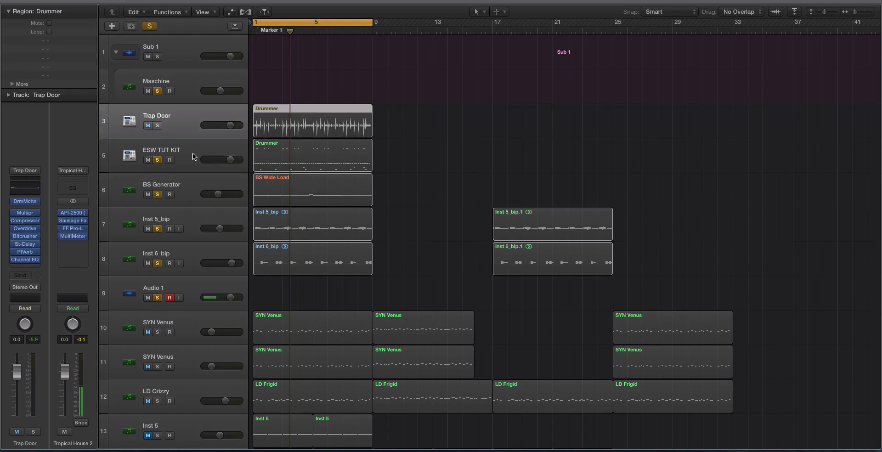
click(162, 150)
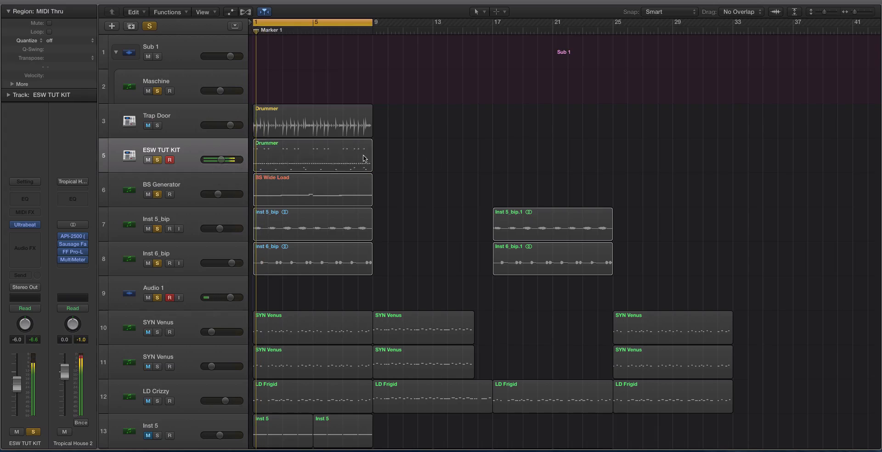
double_click(313, 155)
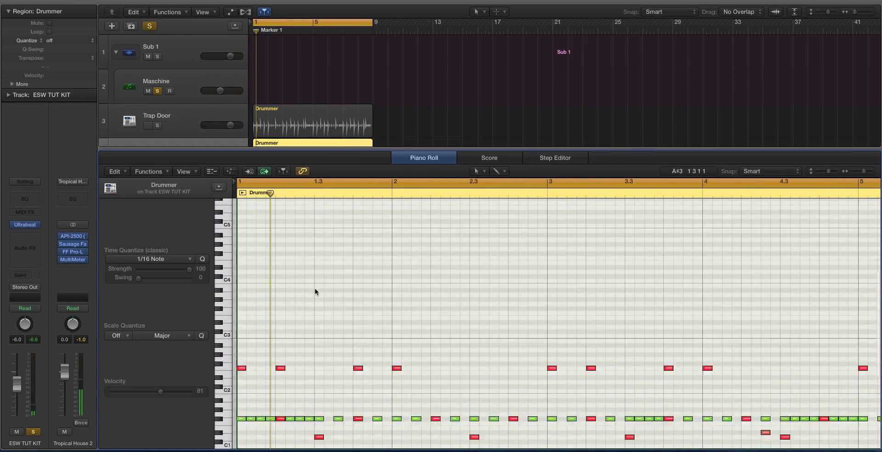
- Delete the ESW TUT KIT track, select Trap Door and hide the mixer
click(279, 320)
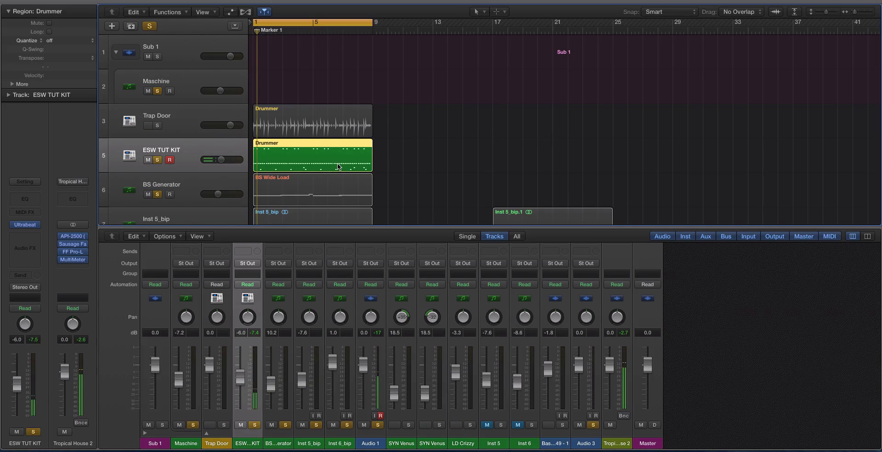
click(312, 154)
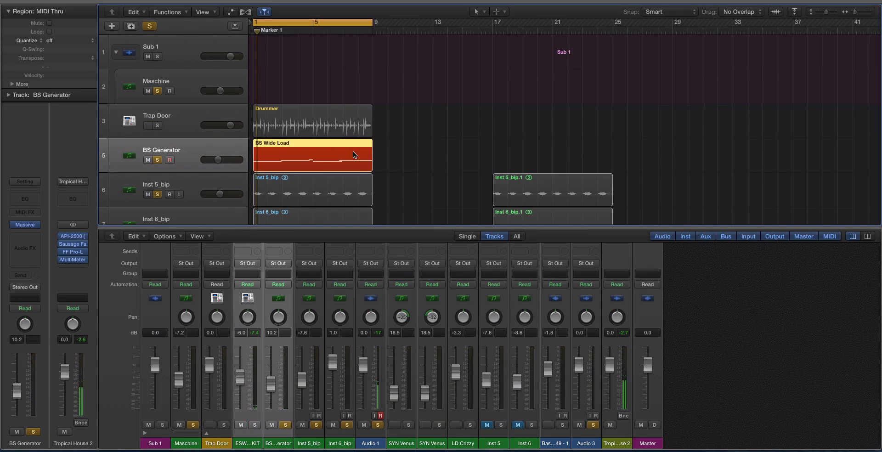
click(157, 121)
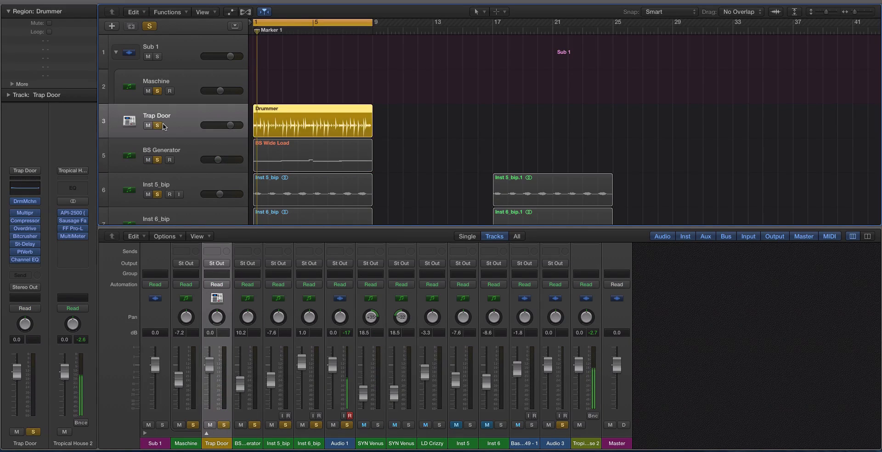
click(288, 104)
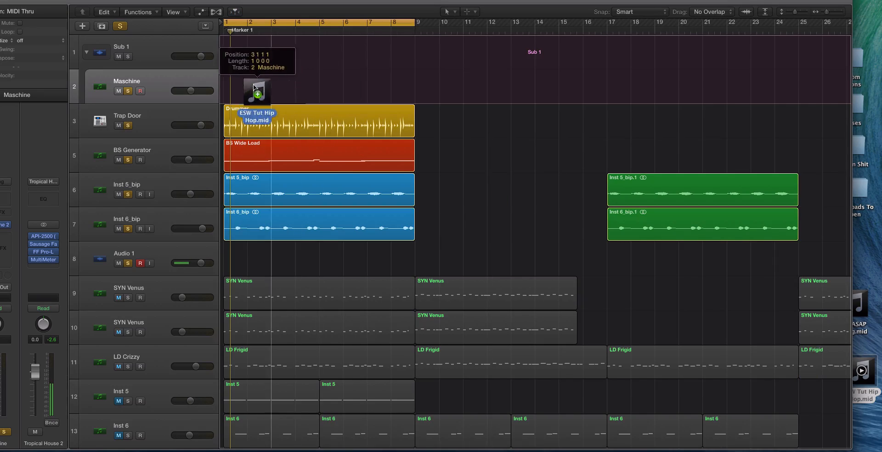
- Import ESW Tut Hip Hop.mid onto the Maschine track and audition OVO Kit 01's sound slots
click(257, 90)
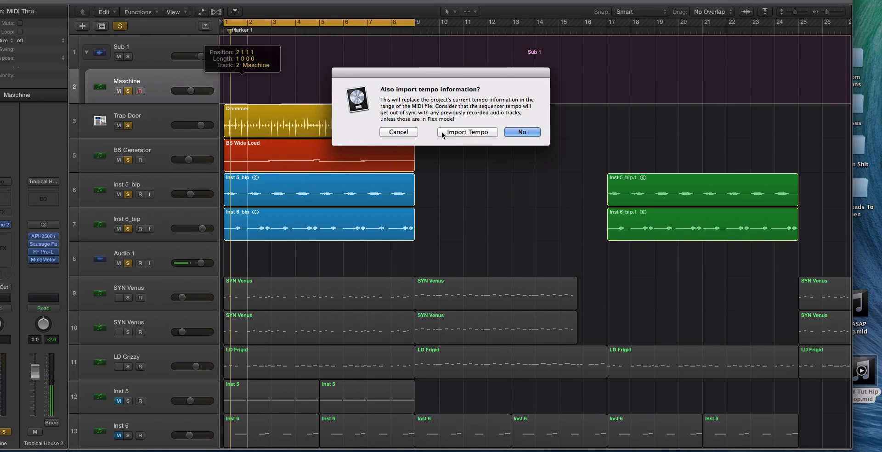
click(520, 132)
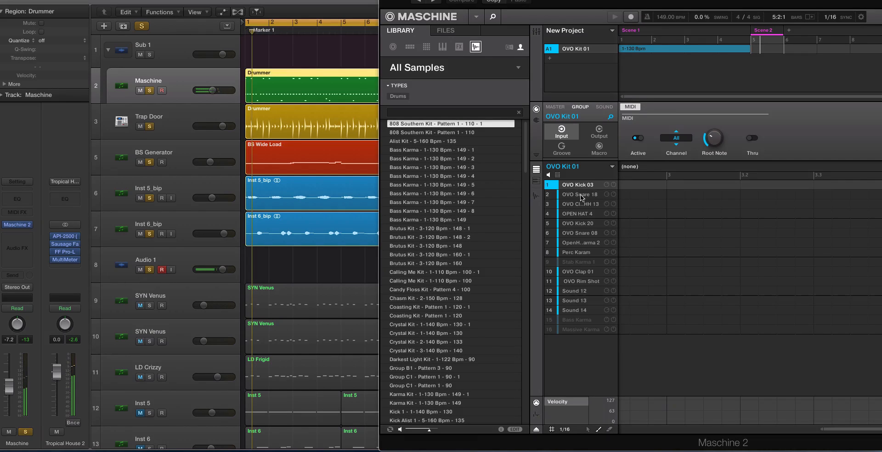
click(580, 204)
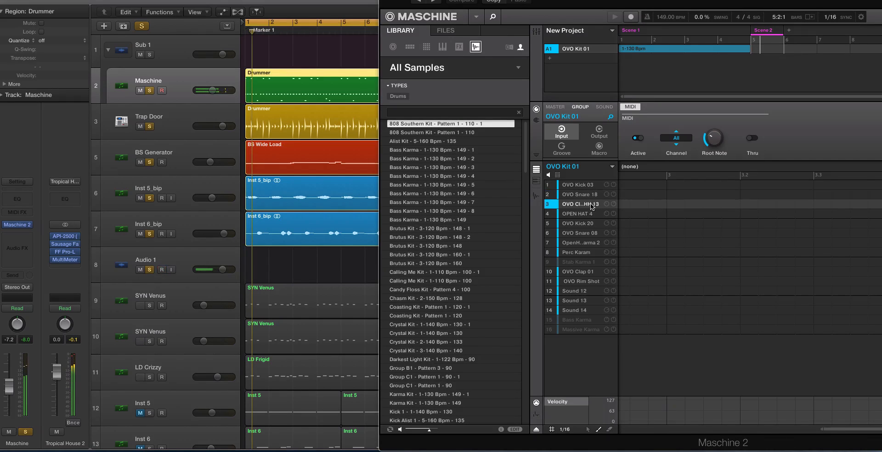
click(579, 214)
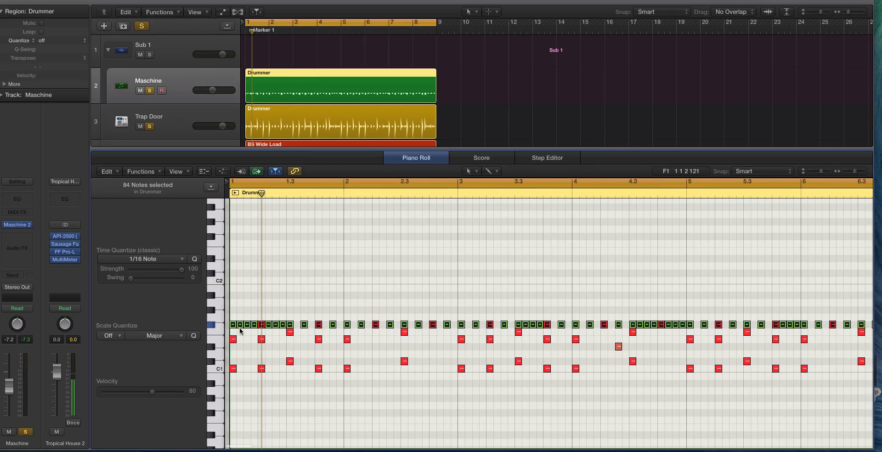
- Drag the repeating row of notes down to D1 so it triggers a different kit sound
drag(236, 324, 236, 346)
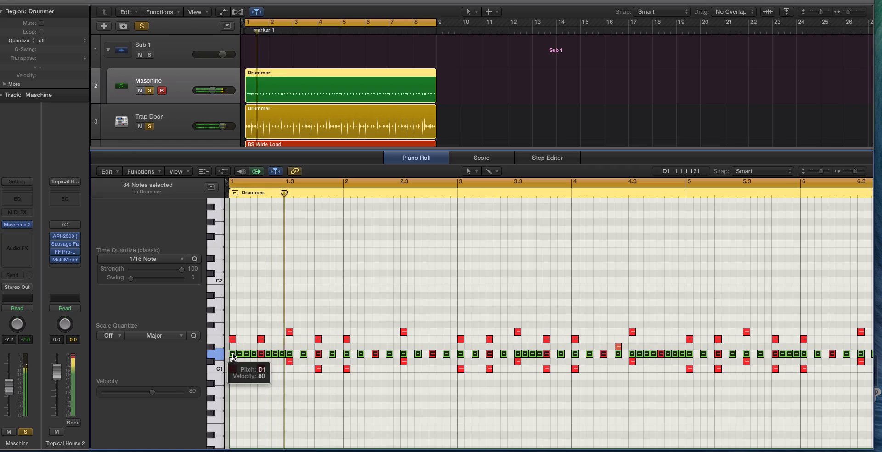
click(426, 181)
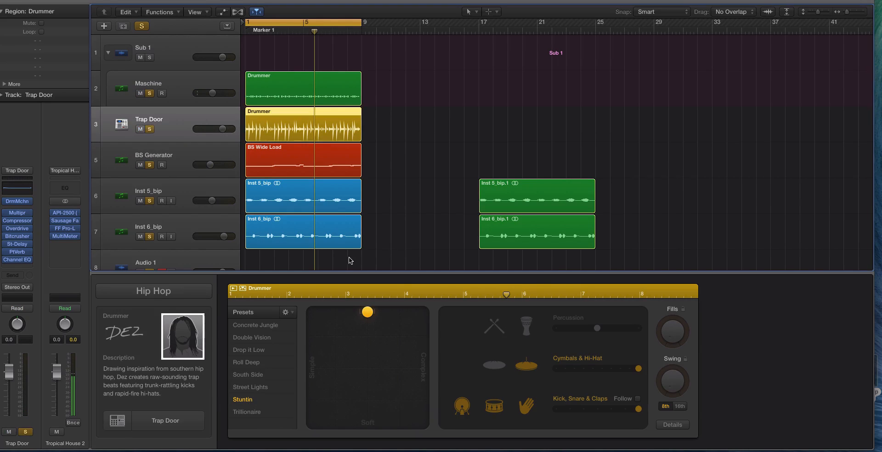
- Make Dez's Trap Door groove a quieter, sparser clap fill using the XY puck
double_click(304, 125)
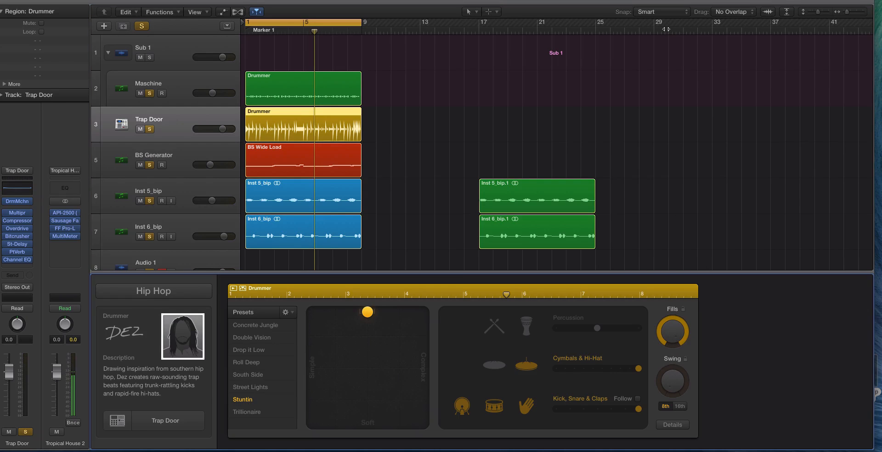
drag(368, 312, 367, 368)
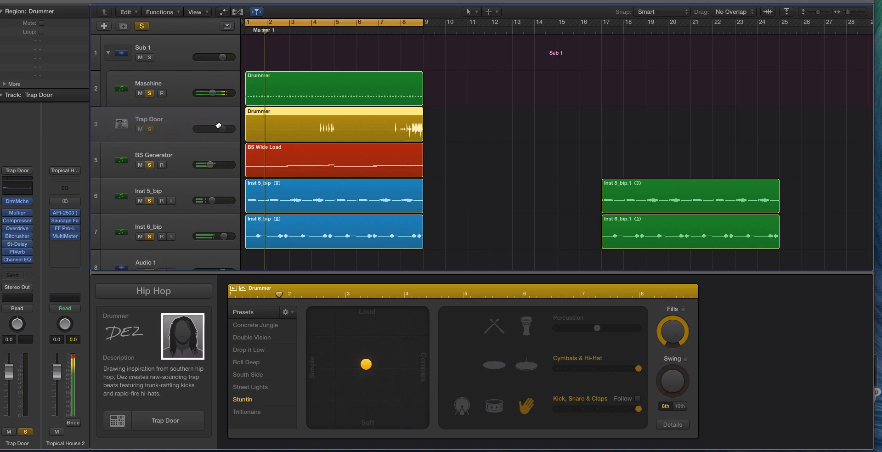
- Lower the Trap Door track volume and set a cycle range across bars 1–8
drag(224, 129, 215, 129)
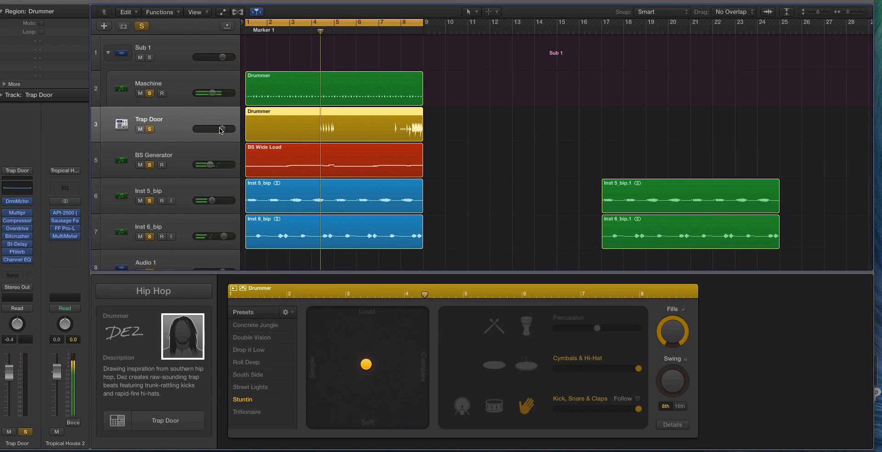
drag(217, 130, 214, 129)
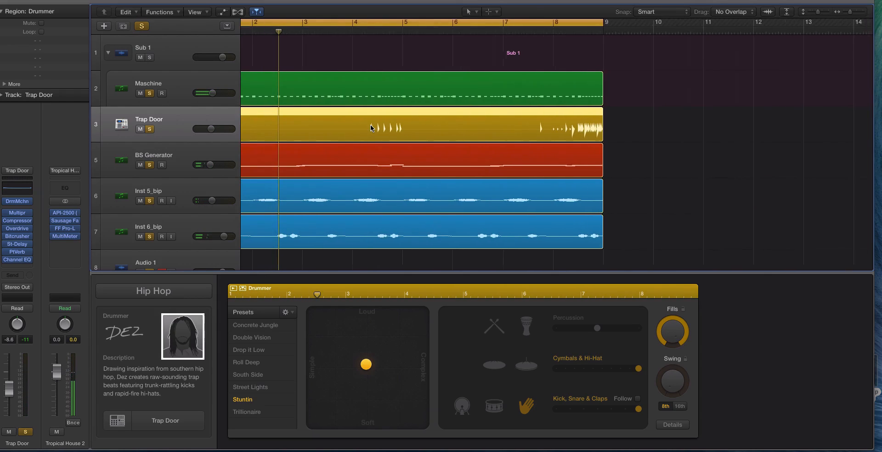
drag(591, 22, 630, 22)
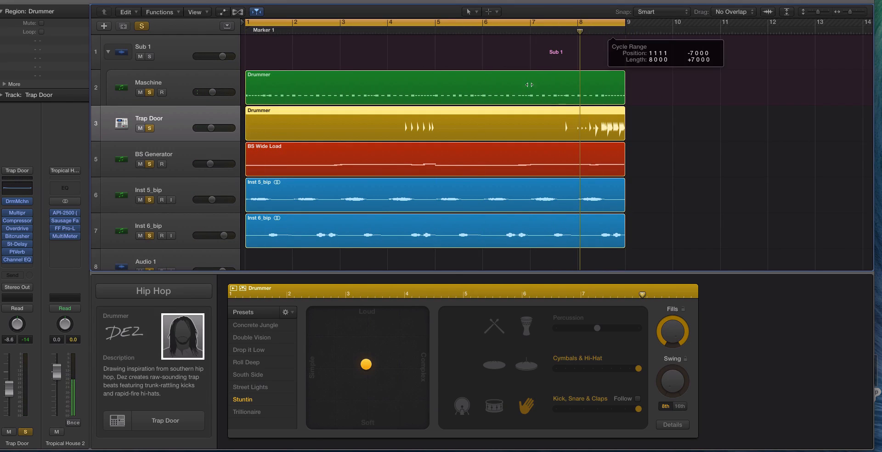
- Export the Trap Door region as Fill.mid and import it without taking its tempo
right_click(411, 127)
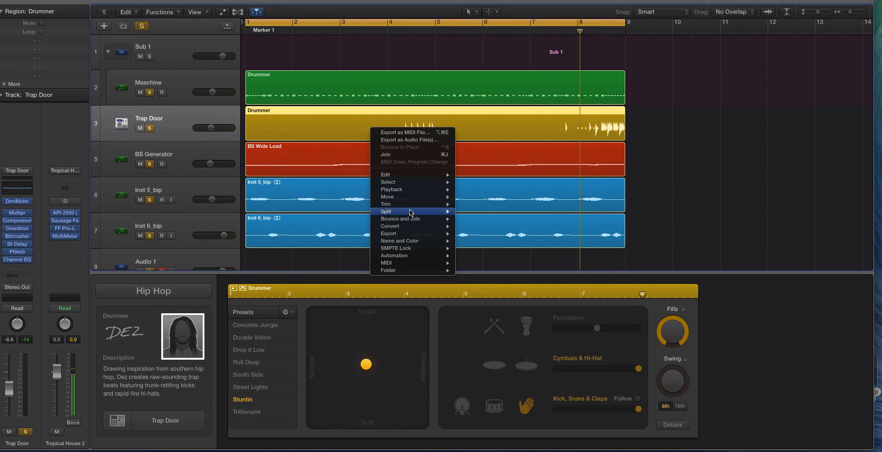
mouse_move(405, 135)
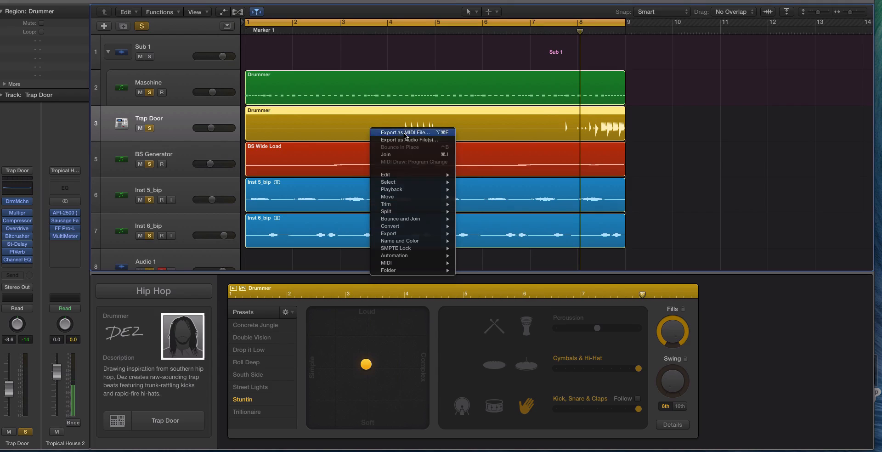
click(402, 133)
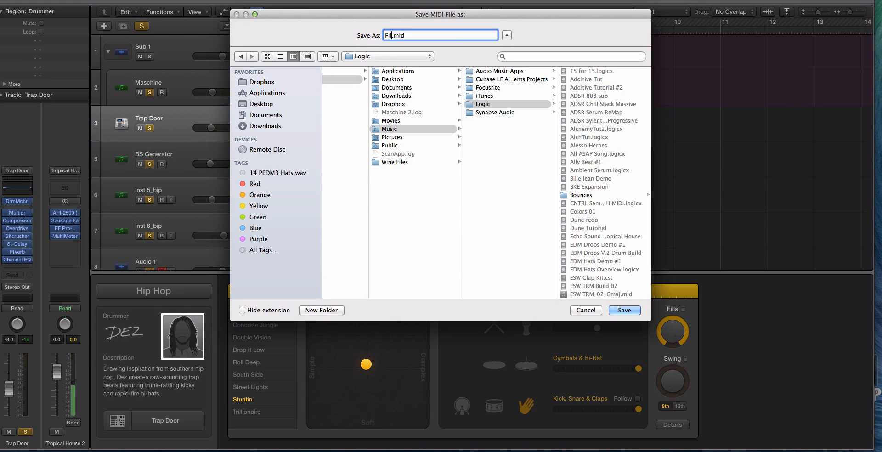
click(624, 310)
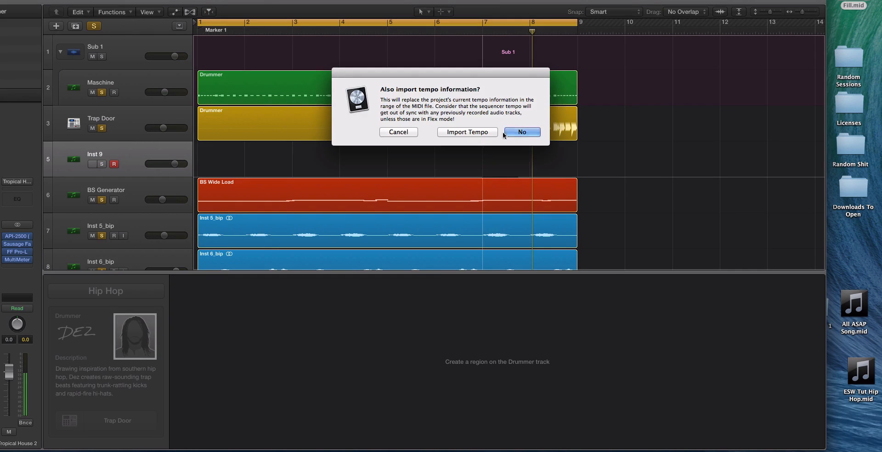
click(521, 131)
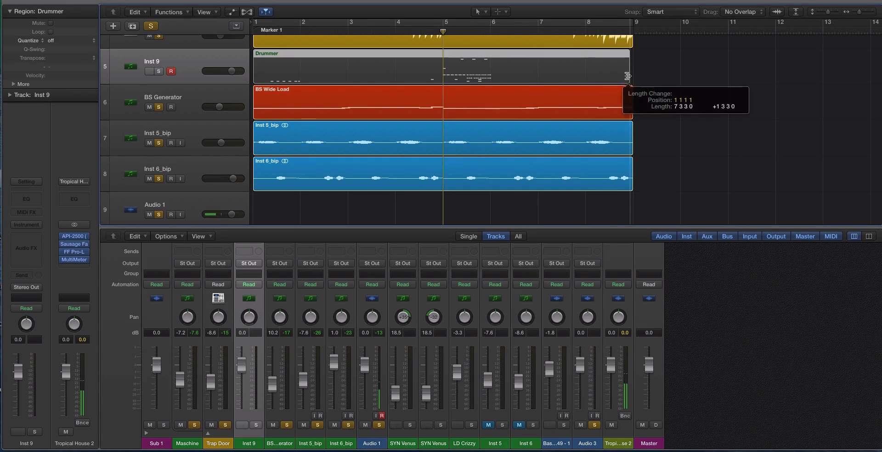
- Remove the imported Inst 9 track so Trap Door sits above BS Generator again
double_click(347, 67)
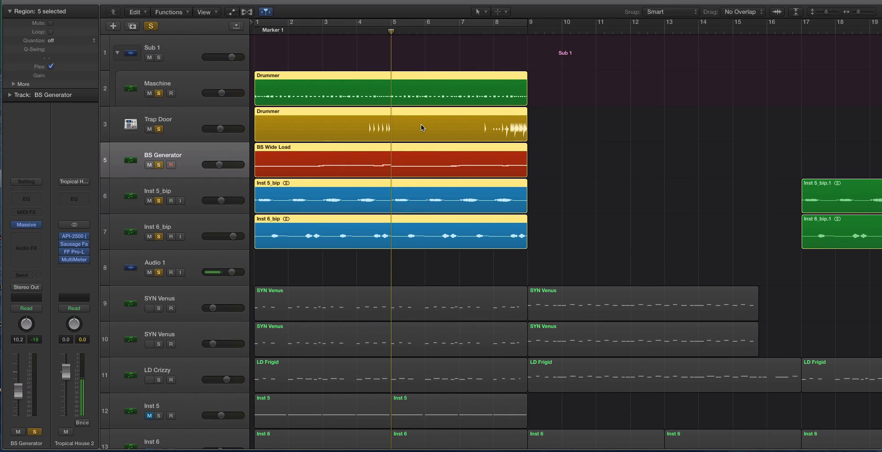
mouse_move(387, 125)
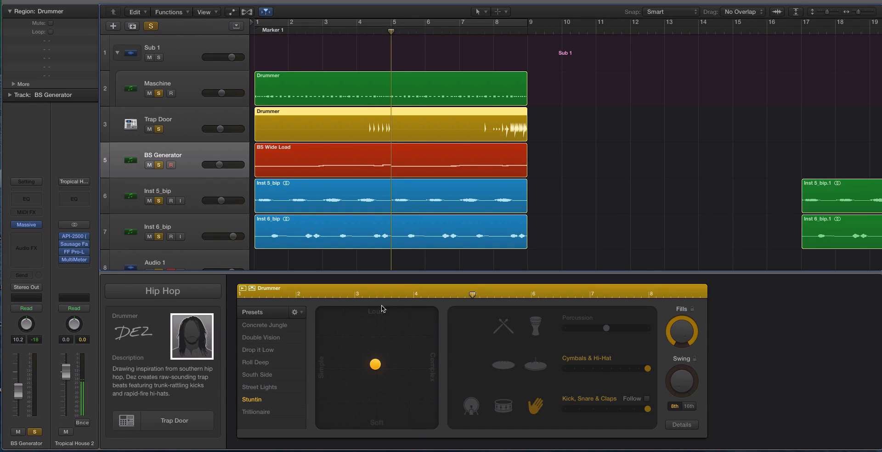
mouse_move(425, 357)
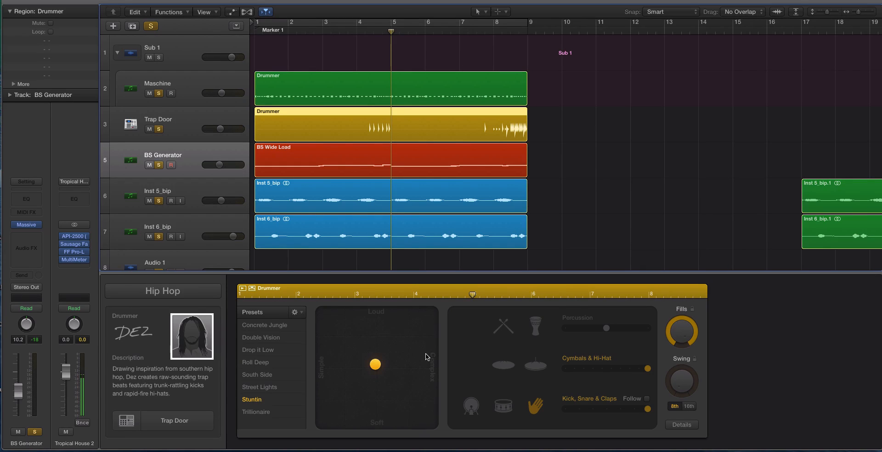